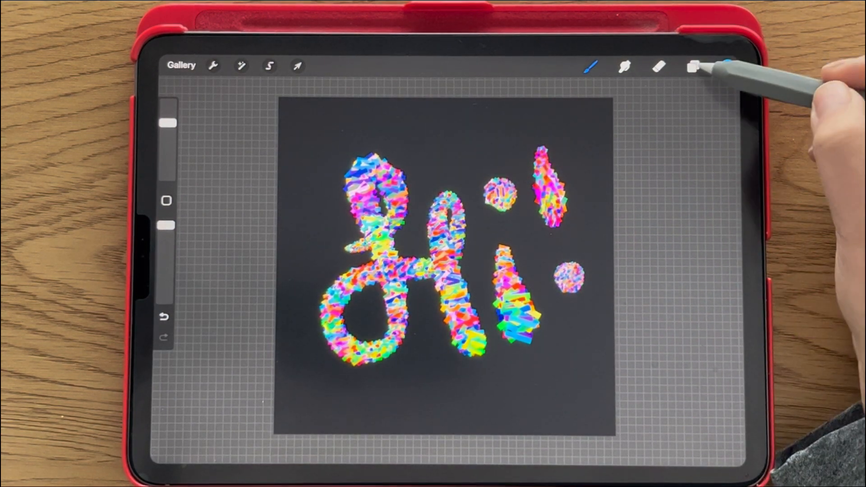
# - In the Layers panel, hide the Hi! lettering and add a blank layer on top
pyautogui.click(692, 66)
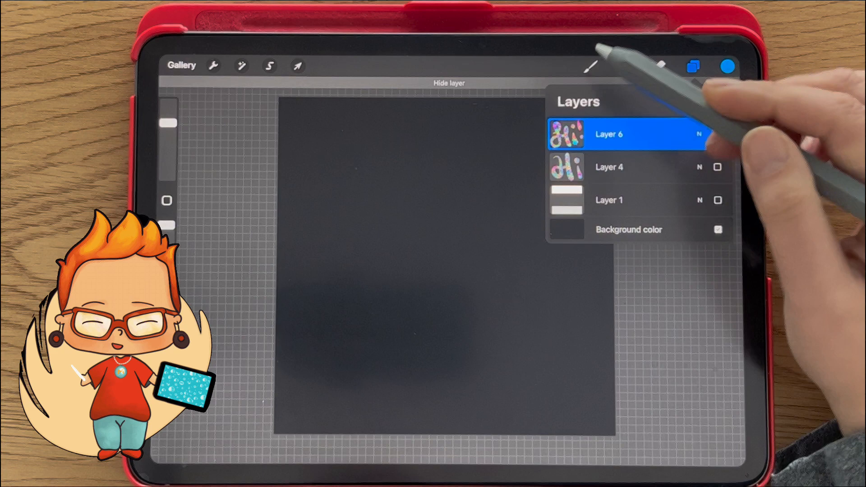
pyautogui.click(718, 134)
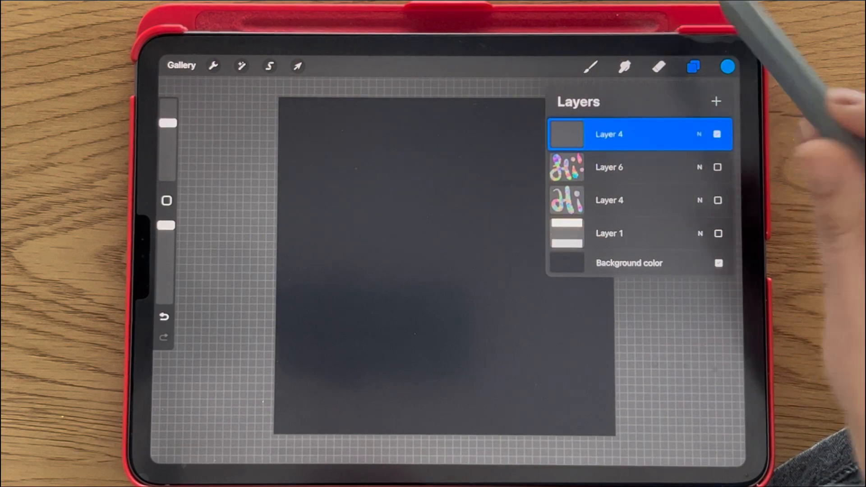
# - Draw a long white rectangle, duplicate it, and move the copy to the lower half
pyautogui.click(268, 66)
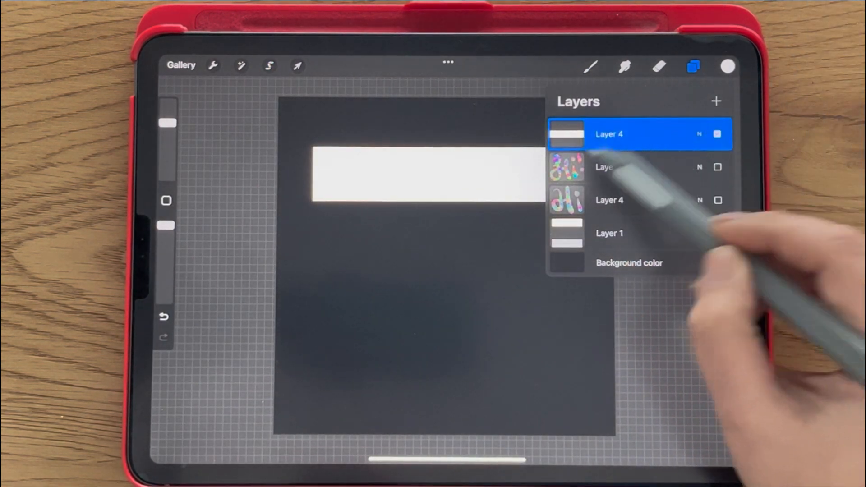
pyautogui.click(297, 66)
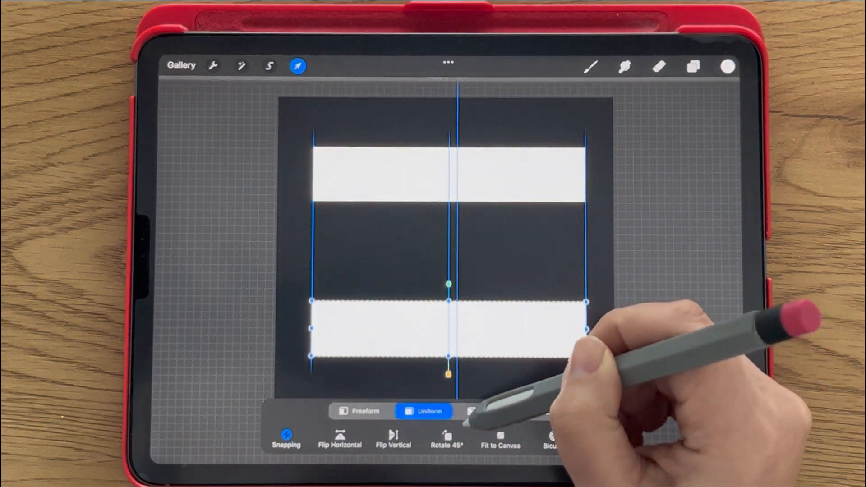
pyautogui.click(728, 67)
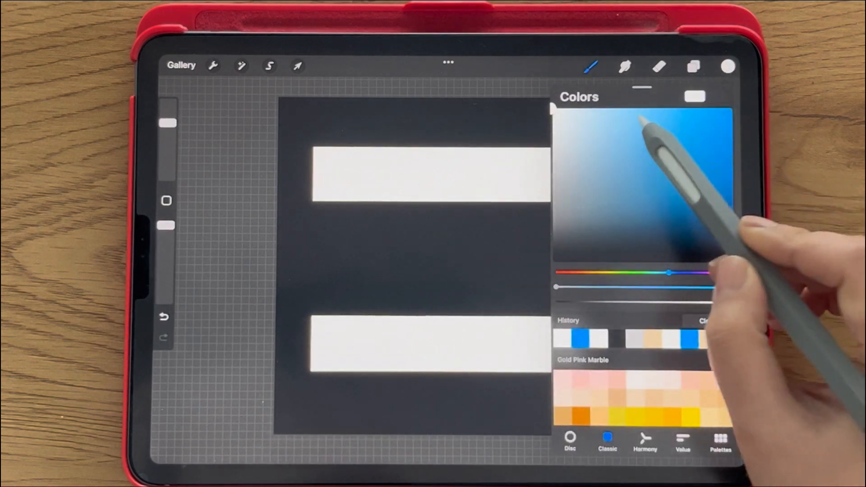
# - Hide the dark Background color layer in the Layers panel
pyautogui.click(693, 66)
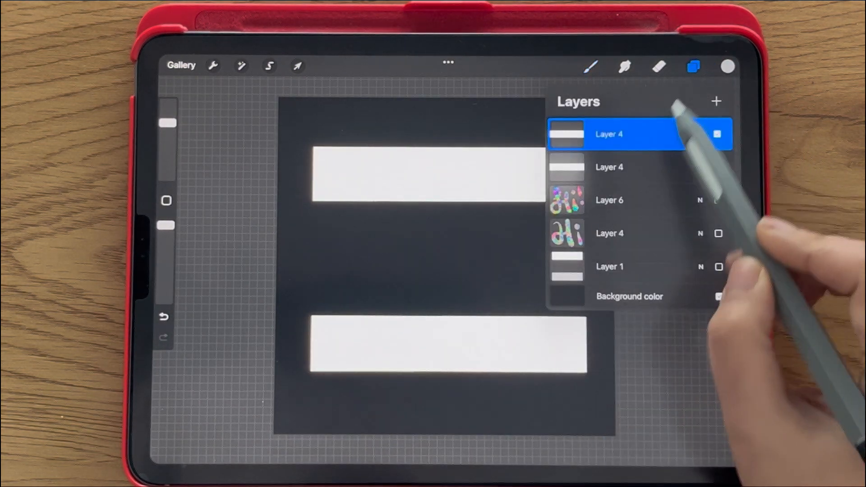
pyautogui.click(608, 134)
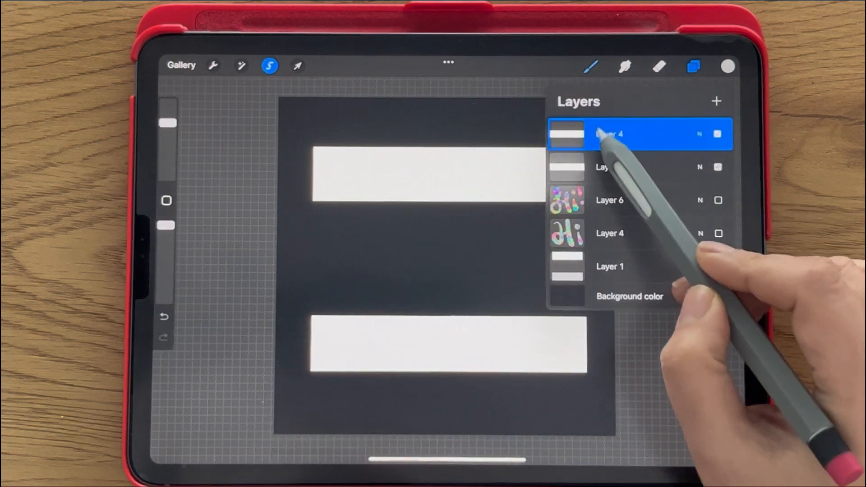
pyautogui.click(635, 133)
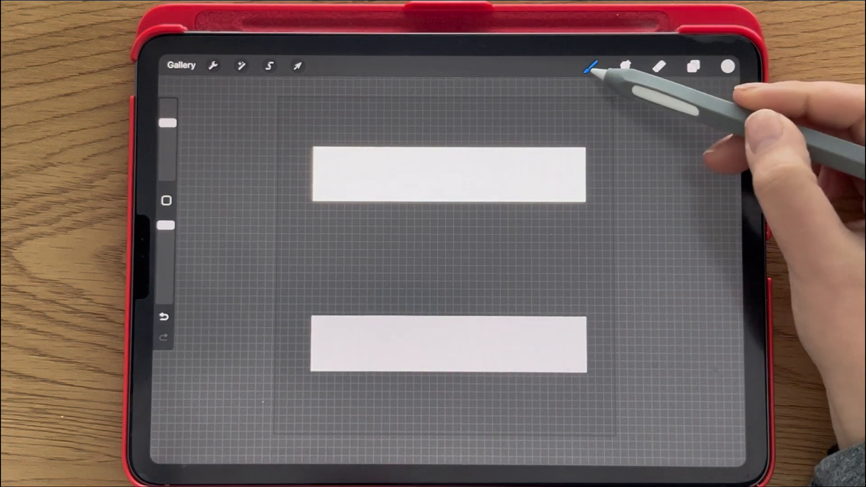
# - Create a new brush and import the two-bar rectangle image as its Shape source
pyautogui.click(588, 67)
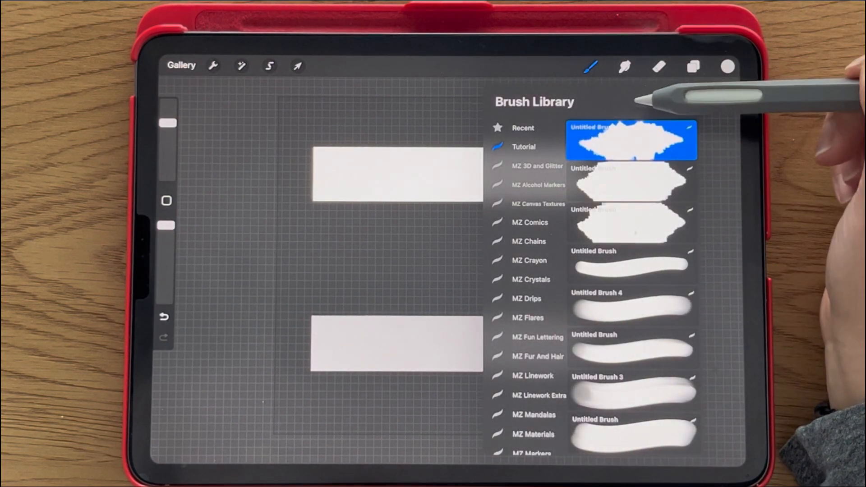
pyautogui.doubleClick(631, 139)
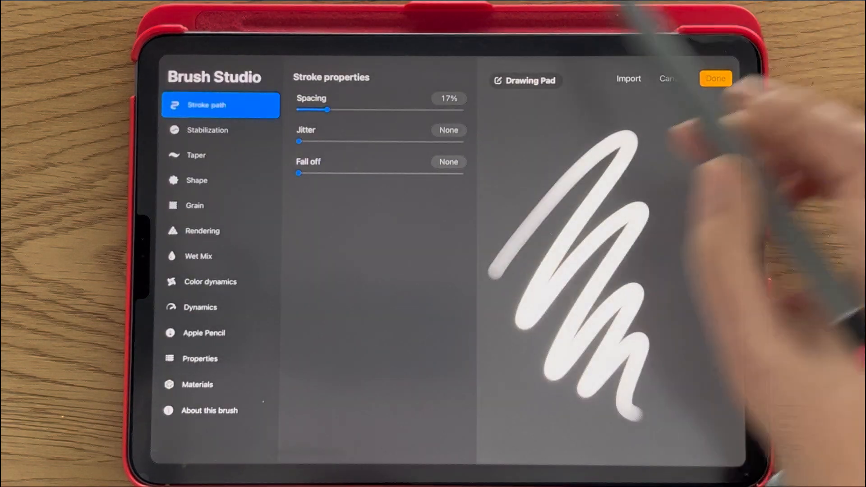
pyautogui.click(220, 179)
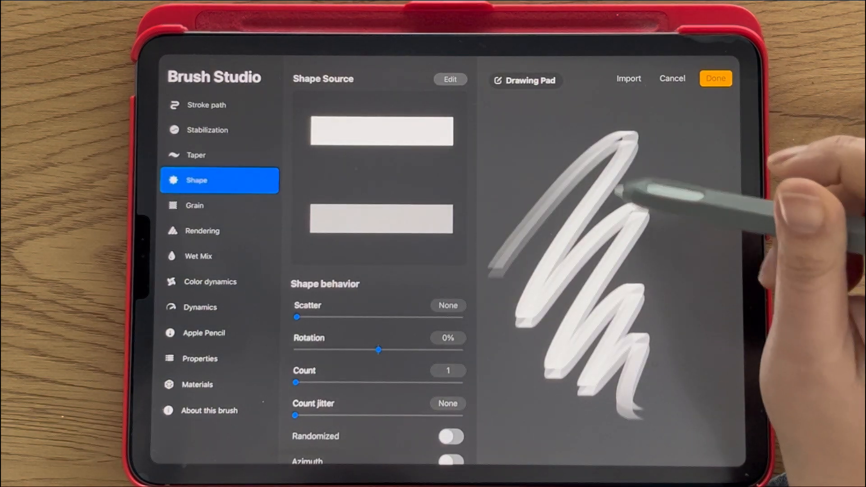
# - Set Apple Pencil Pressure Opacity to None and Maximum size to 623%
pyautogui.click(216, 359)
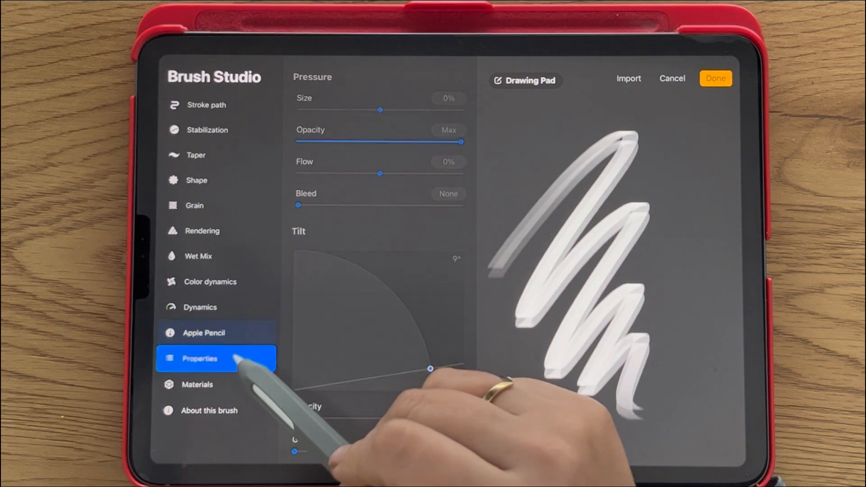
pyautogui.click(203, 332)
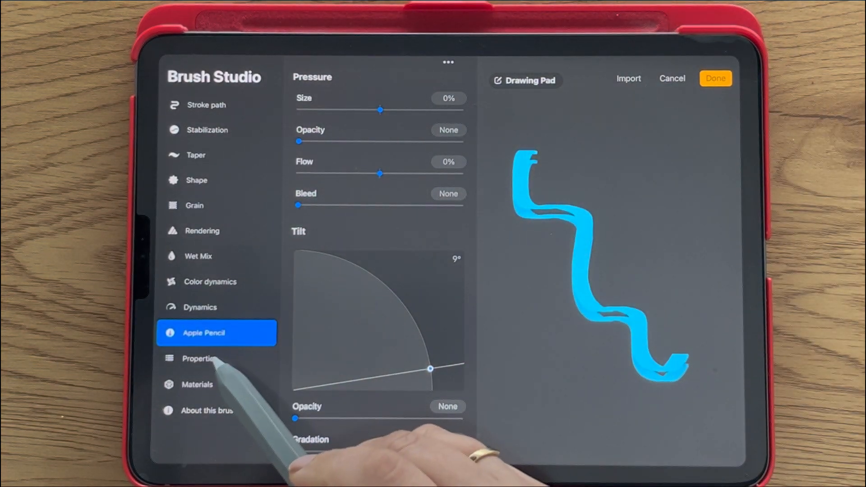
pyautogui.click(216, 358)
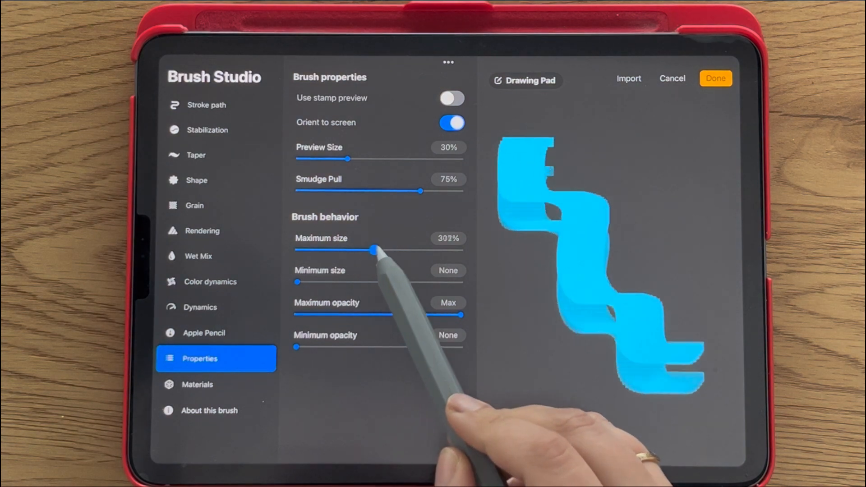
pyautogui.moveTo(374, 250); pyautogui.dragTo(401, 250)
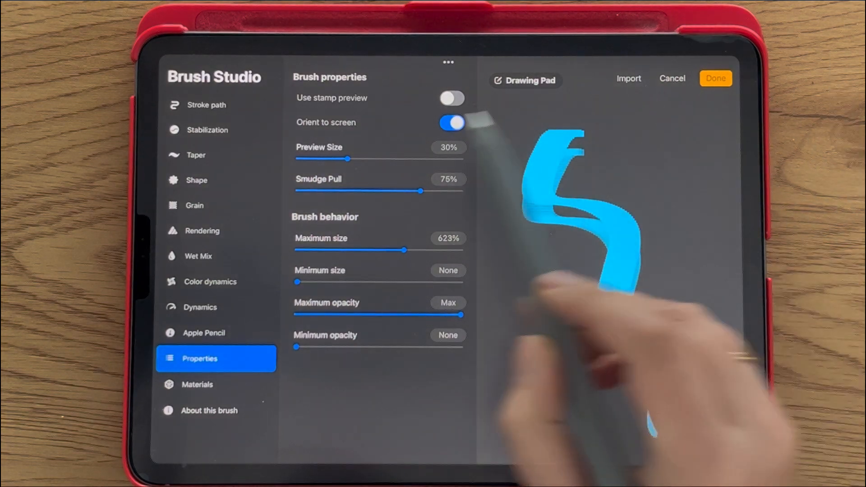
# - Set the stroke path Jitter to 24%
pyautogui.click(207, 105)
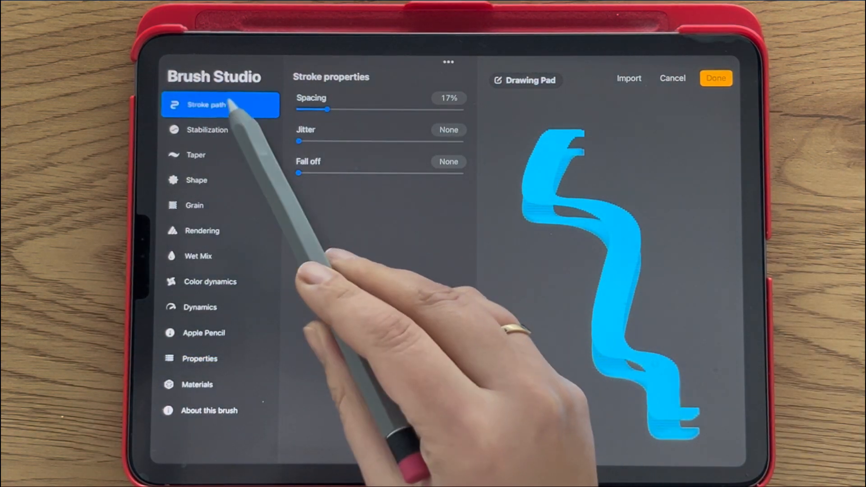
pyautogui.moveTo(298, 141); pyautogui.dragTo(317, 141)
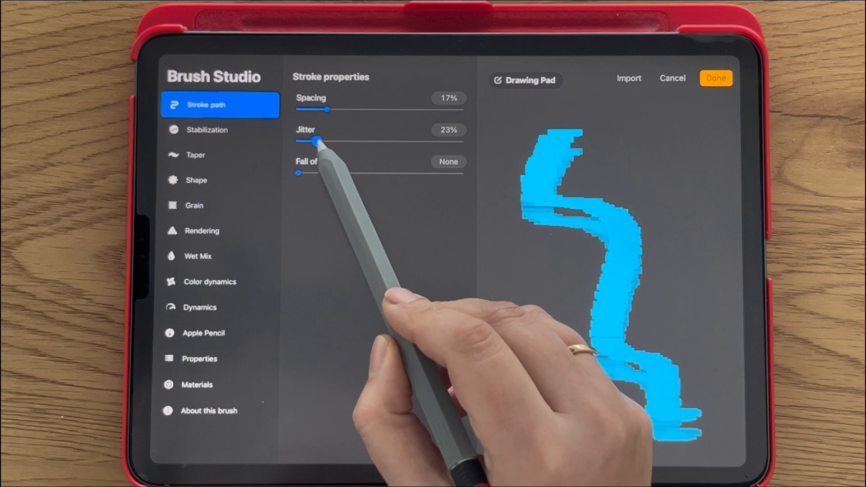
pyautogui.moveTo(316, 141); pyautogui.dragTo(318, 141)
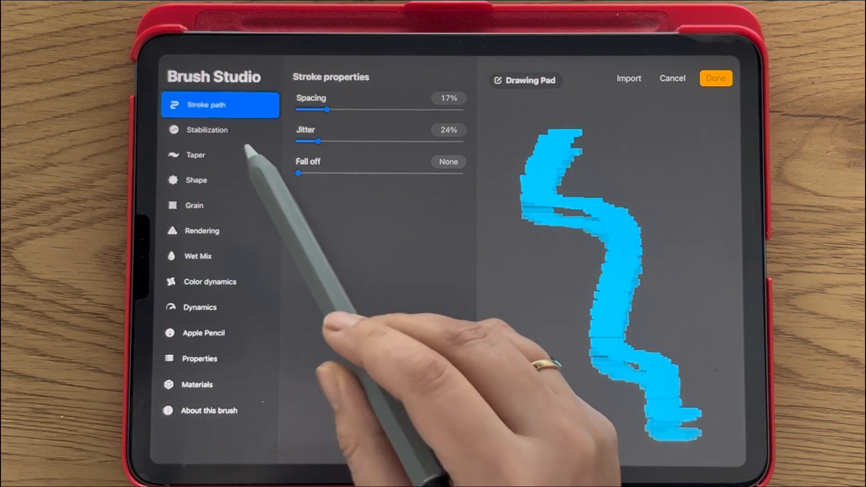
# - In Shape, set Scatter to 35%, Count to 2 and Count jitter to 5%
pyautogui.click(219, 180)
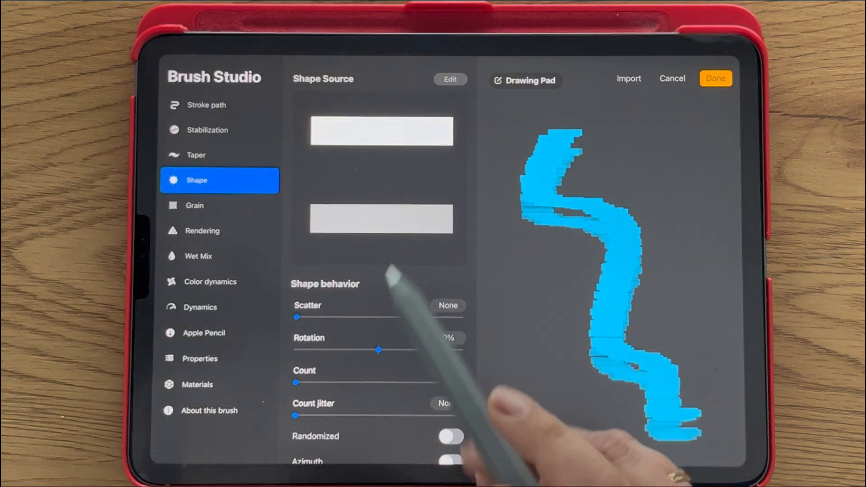
pyautogui.moveTo(296, 316); pyautogui.dragTo(326, 316)
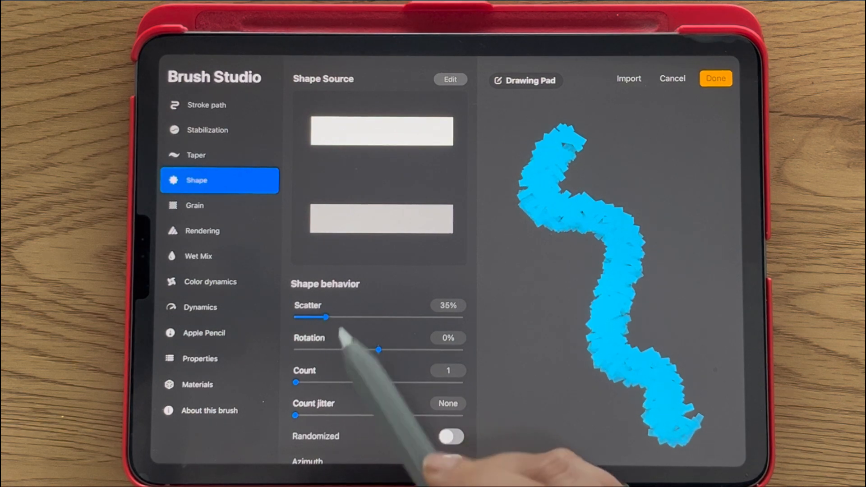
pyautogui.moveTo(296, 382); pyautogui.dragTo(318, 382)
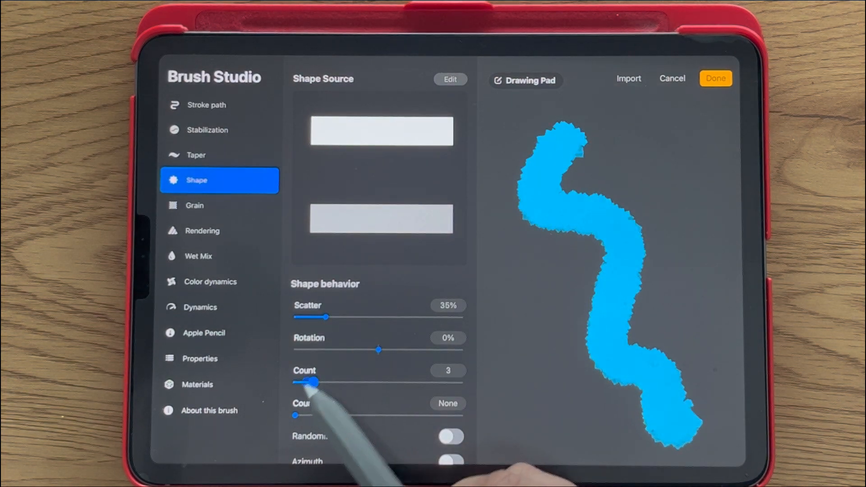
pyautogui.moveTo(315, 381); pyautogui.dragTo(302, 381)
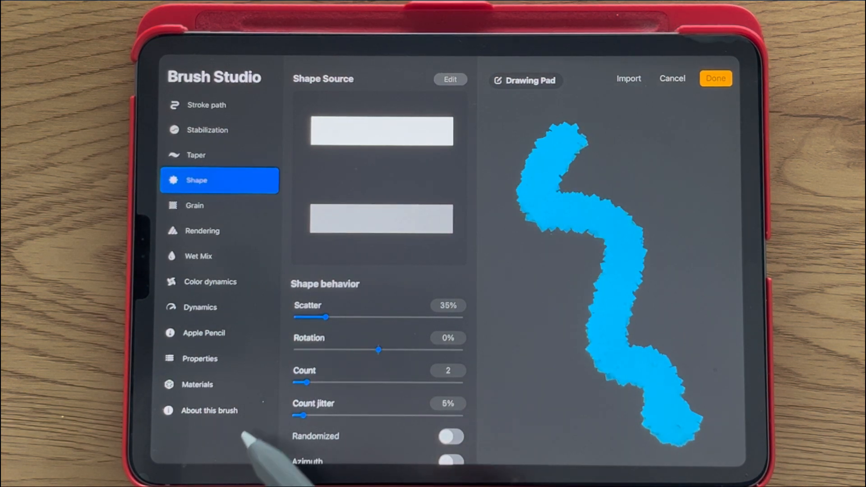
pyautogui.click(209, 281)
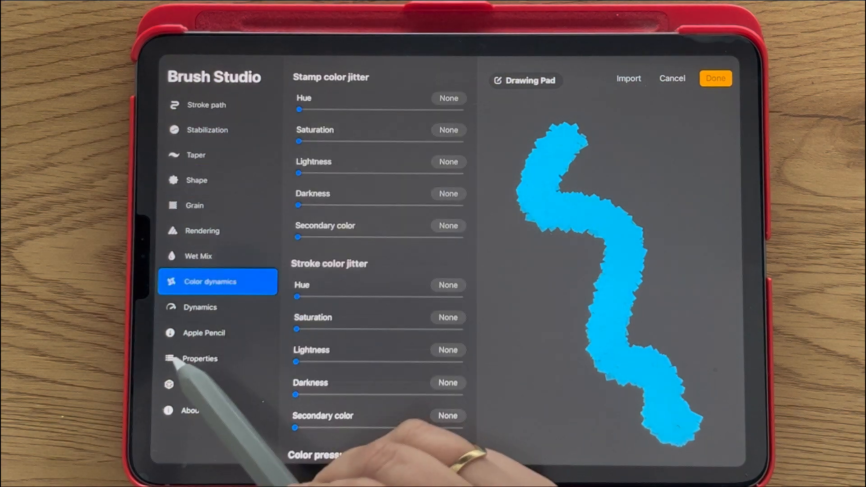
# - Set stamp Hue jitter to Max and Pressure Size to Max, then save the brush
pyautogui.moveTo(297, 109); pyautogui.dragTo(463, 110)
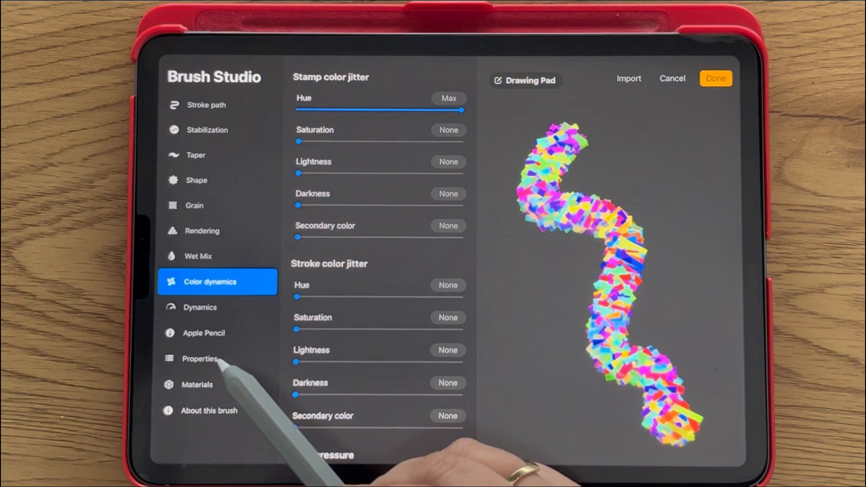
pyautogui.click(207, 332)
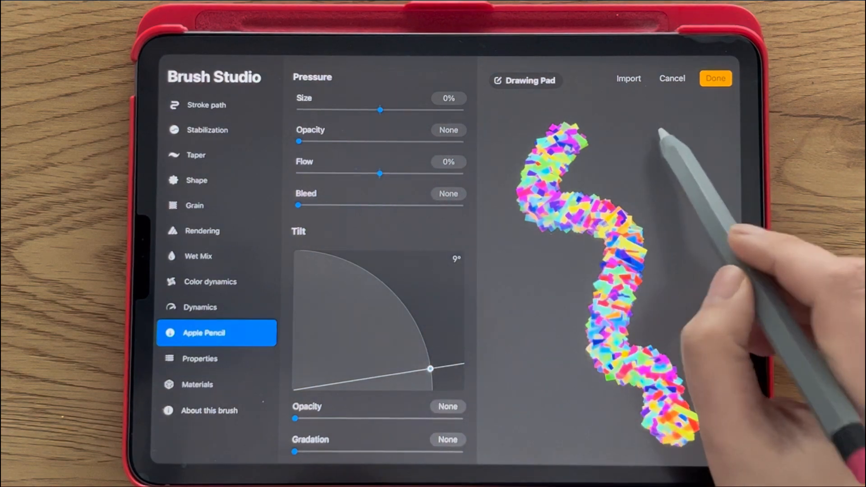
pyautogui.moveTo(379, 110); pyautogui.dragTo(398, 110)
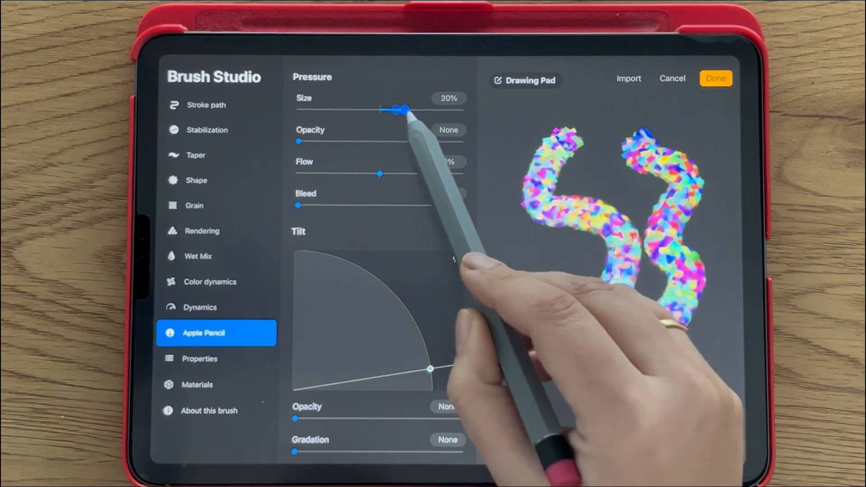
pyautogui.moveTo(398, 110); pyautogui.dragTo(461, 110)
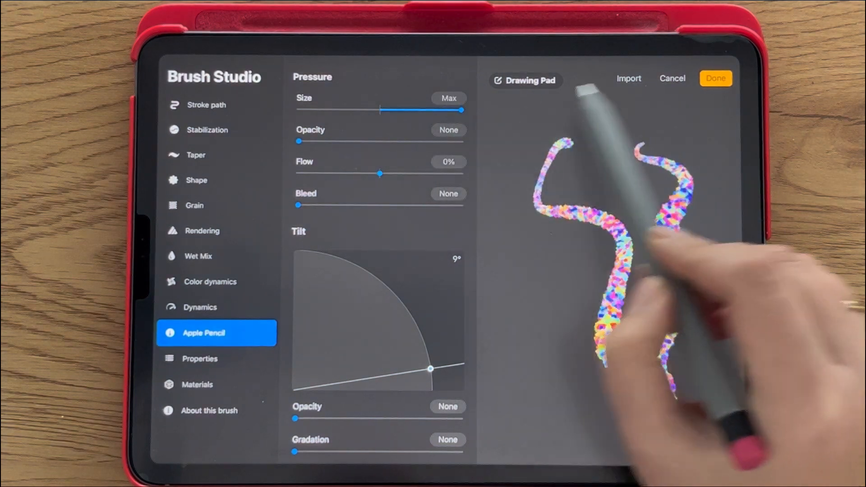
pyautogui.click(715, 78)
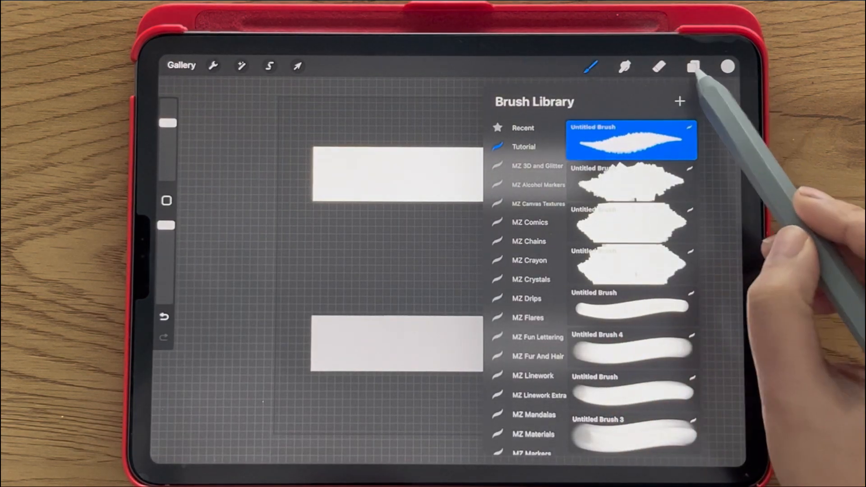
# - Hide the rectangles, add a new layer over the dark background, and pick blue
pyautogui.click(693, 67)
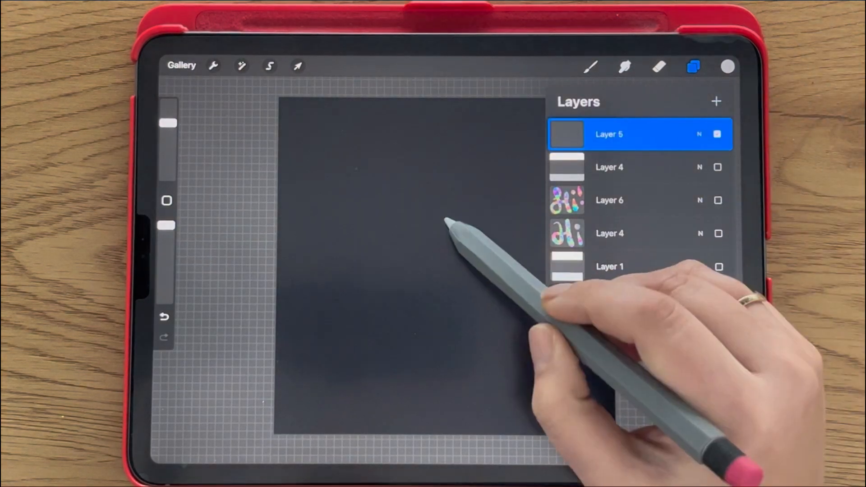
pyautogui.click(728, 66)
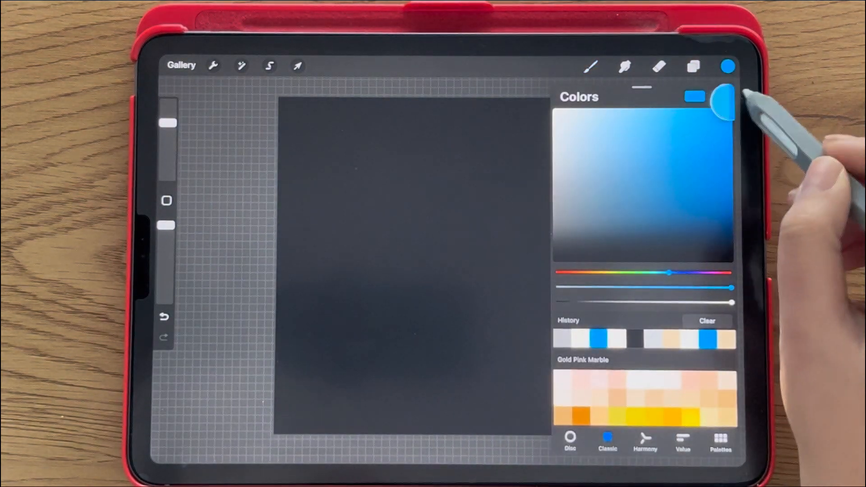